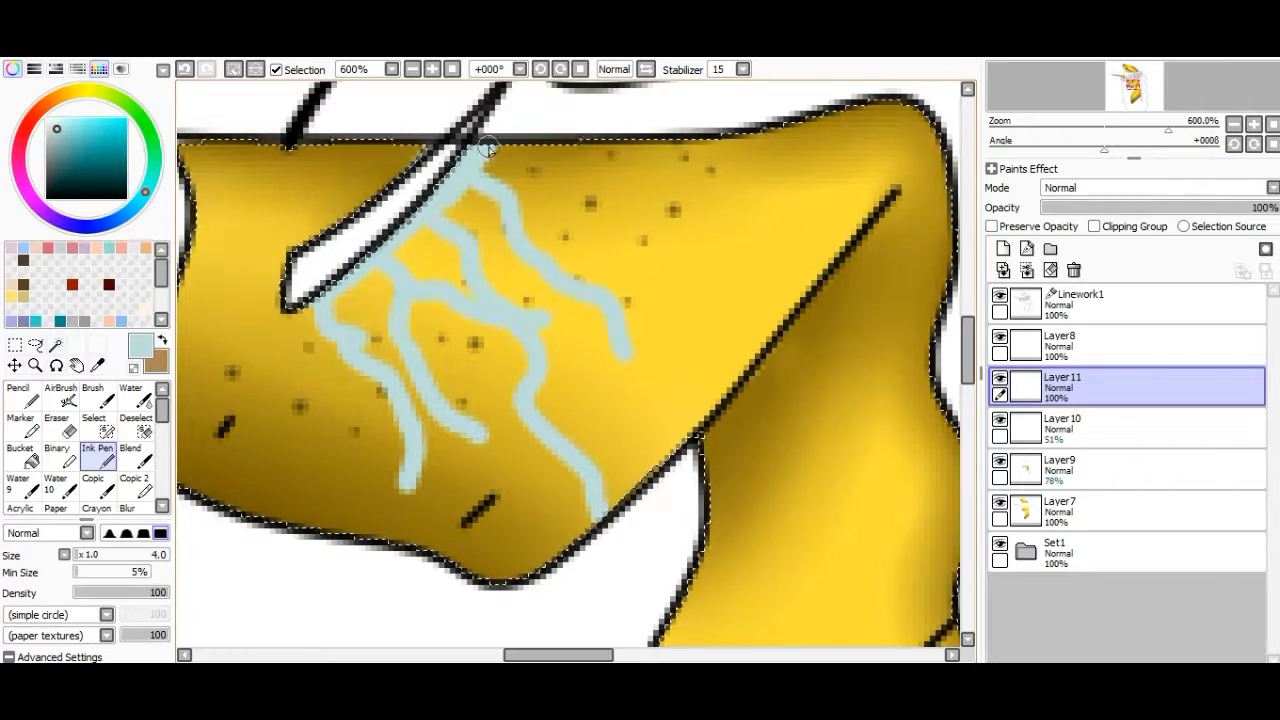
Fill the unicorn's wavy hair brown and streak it with darker brown bands
click(56, 410)
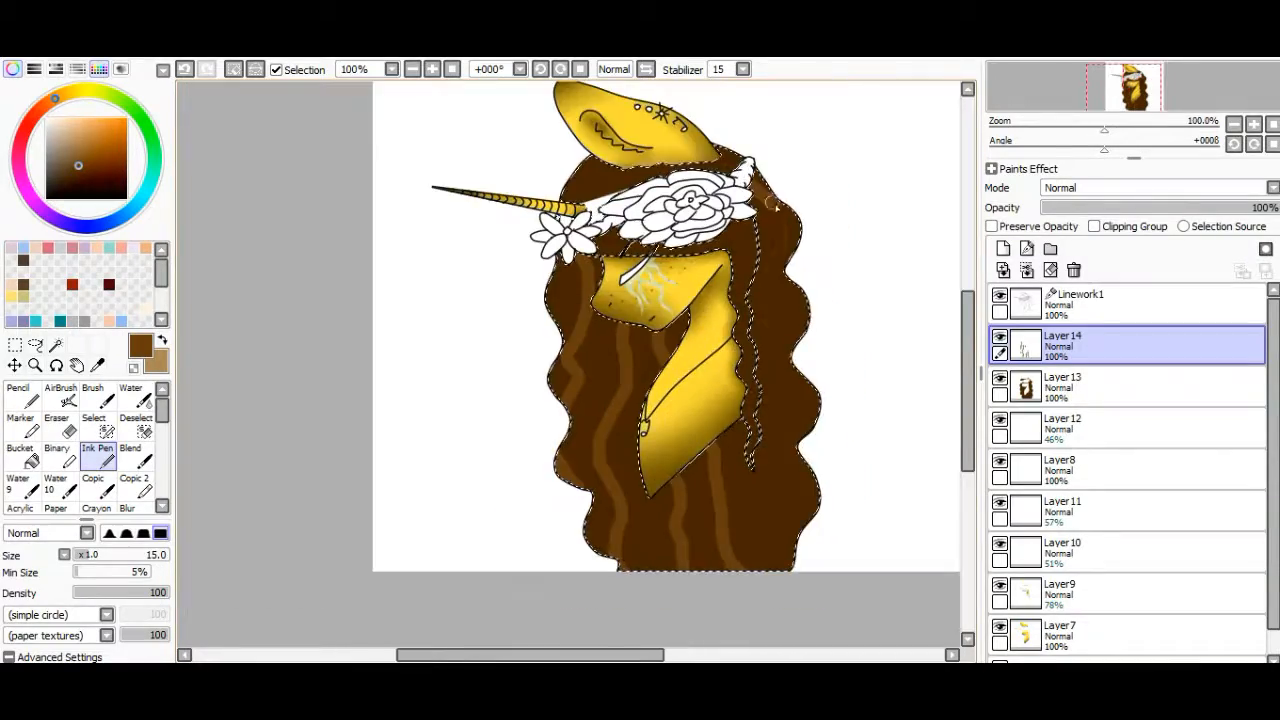
Blend the hair shading with the Blur tool and lower Layer 14's opacity to about 89%
click(352, 68)
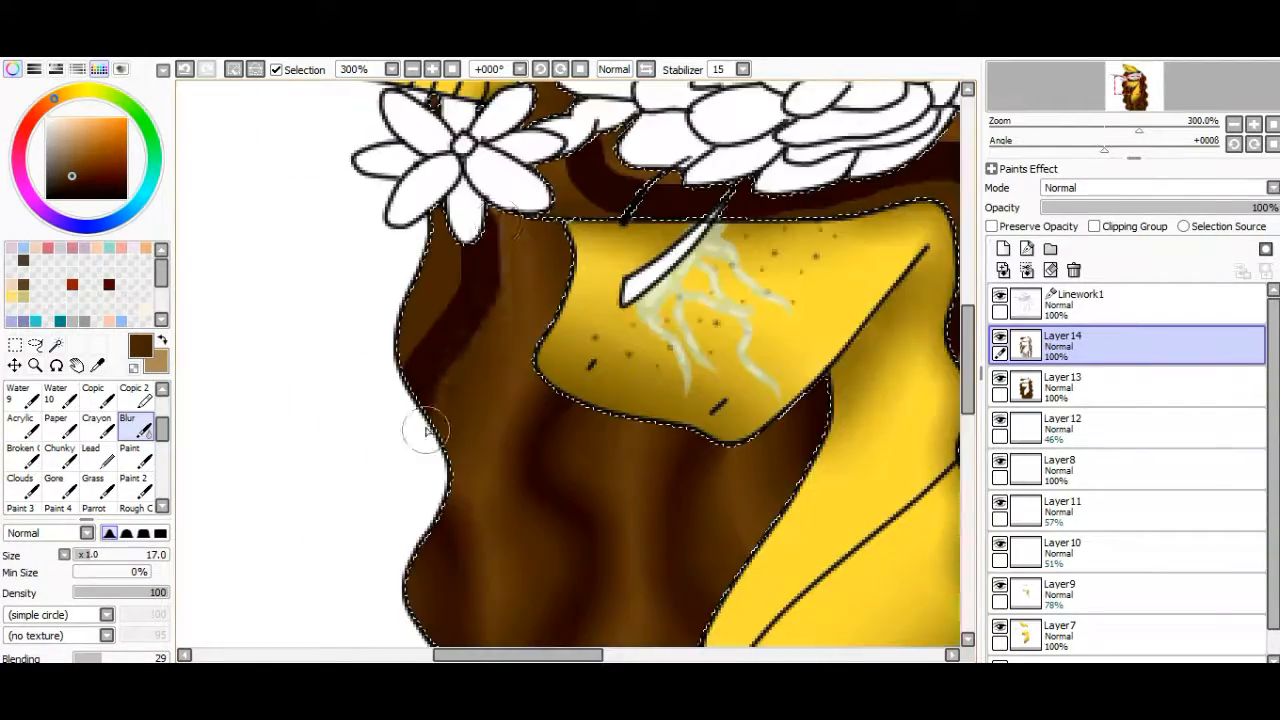
scroll(down, 3)
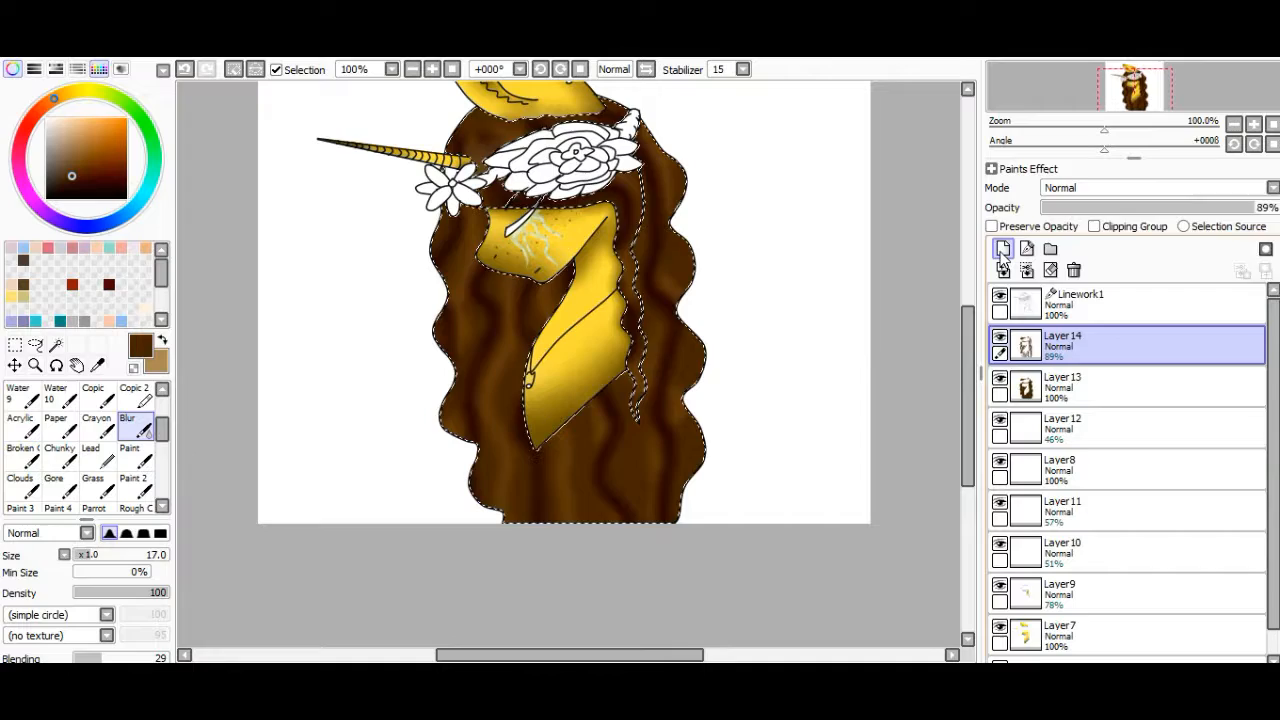
Add a Shade-mode layer and paint a faint shadow on the neck under the hair
click(1000, 250)
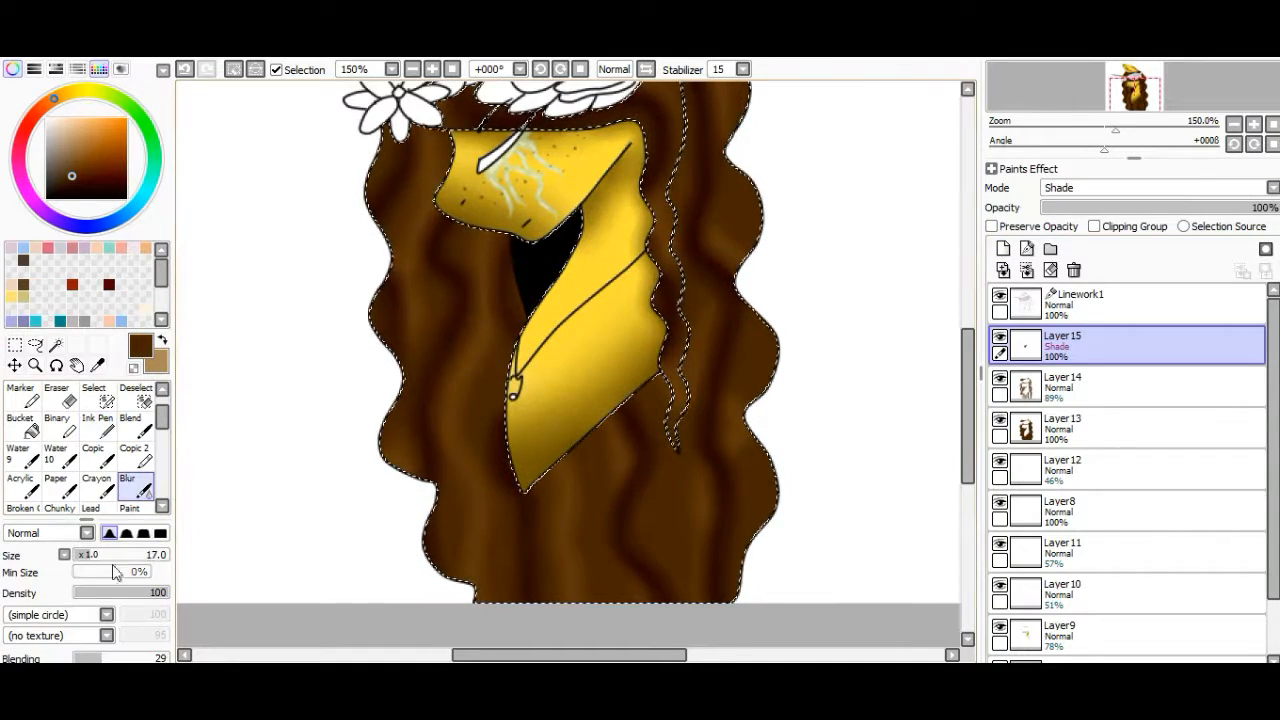
click(96, 420)
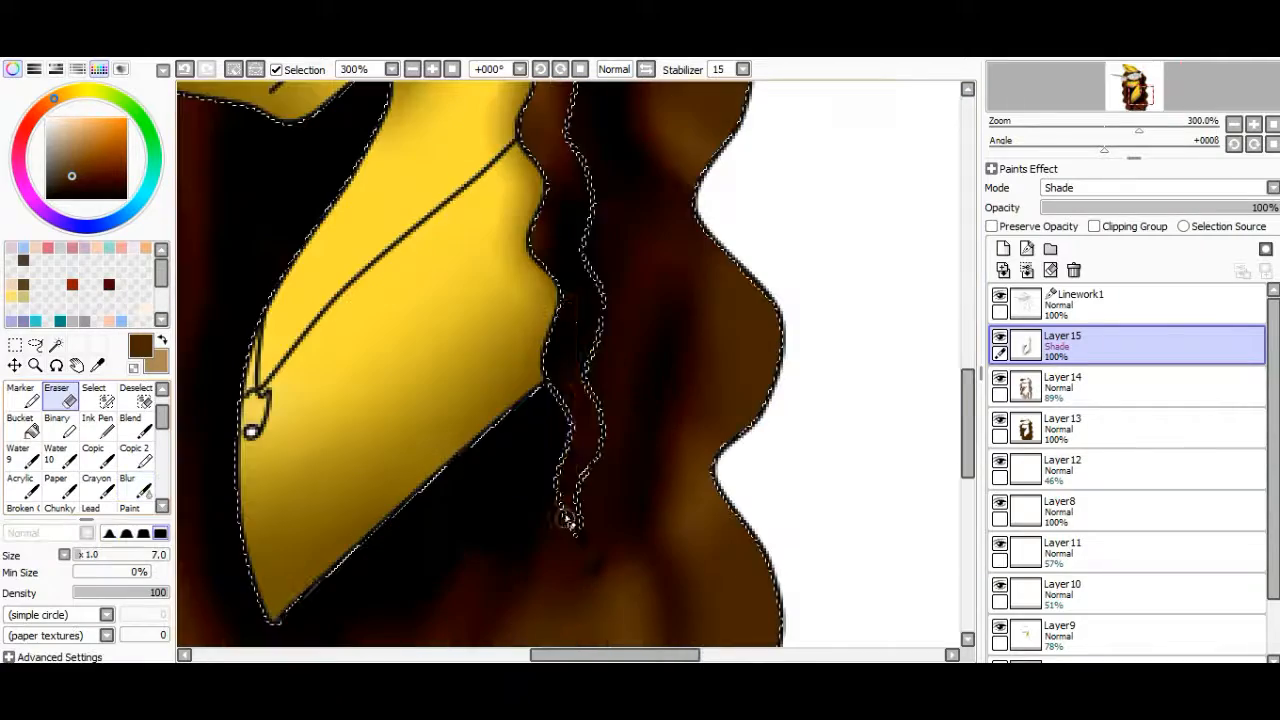
click(128, 488)
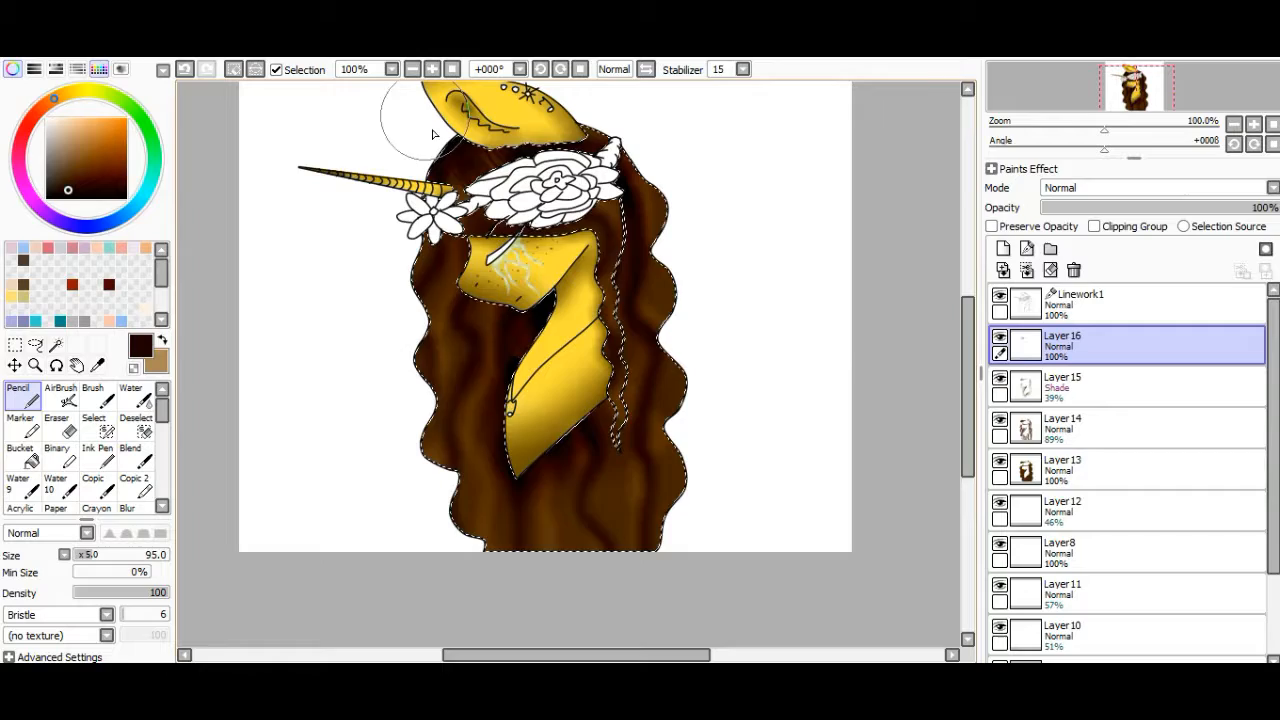
Add a new layer and fill the narrow stripe across the face with black
click(1002, 248)
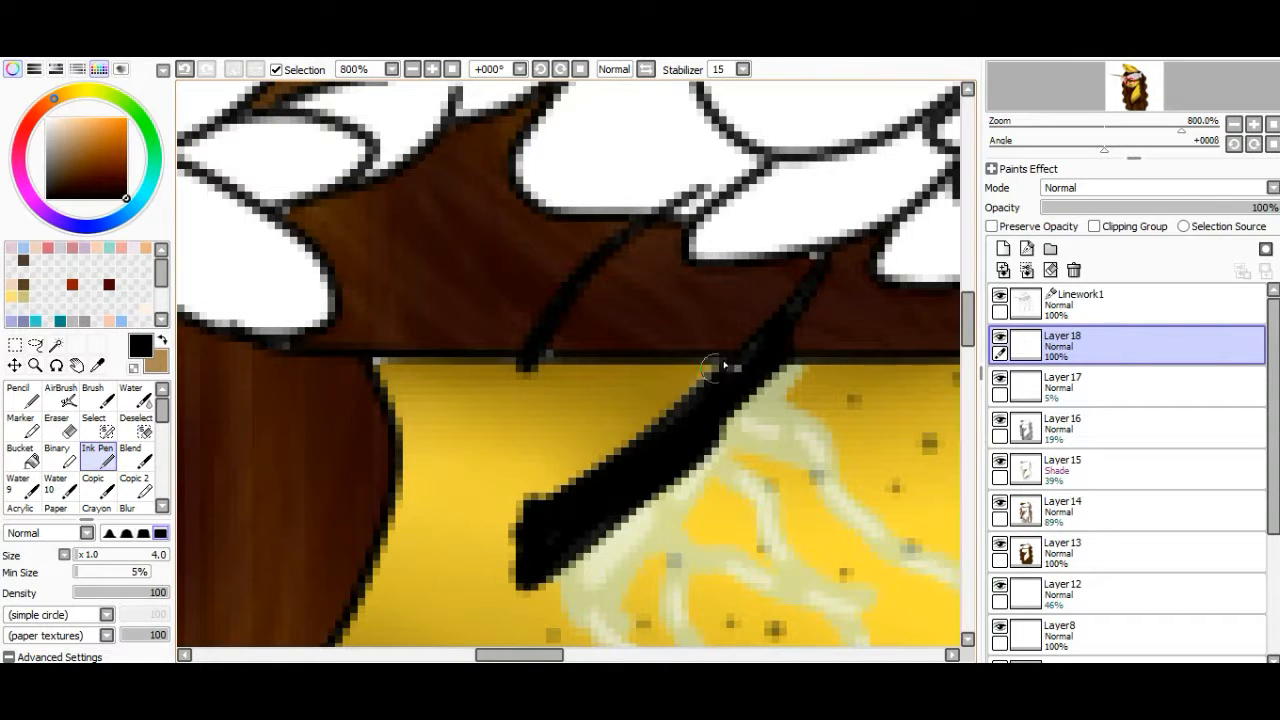
Colour the flower crown orange-brown and hand-letter 'You are beautiful' along the bottom
click(56, 432)
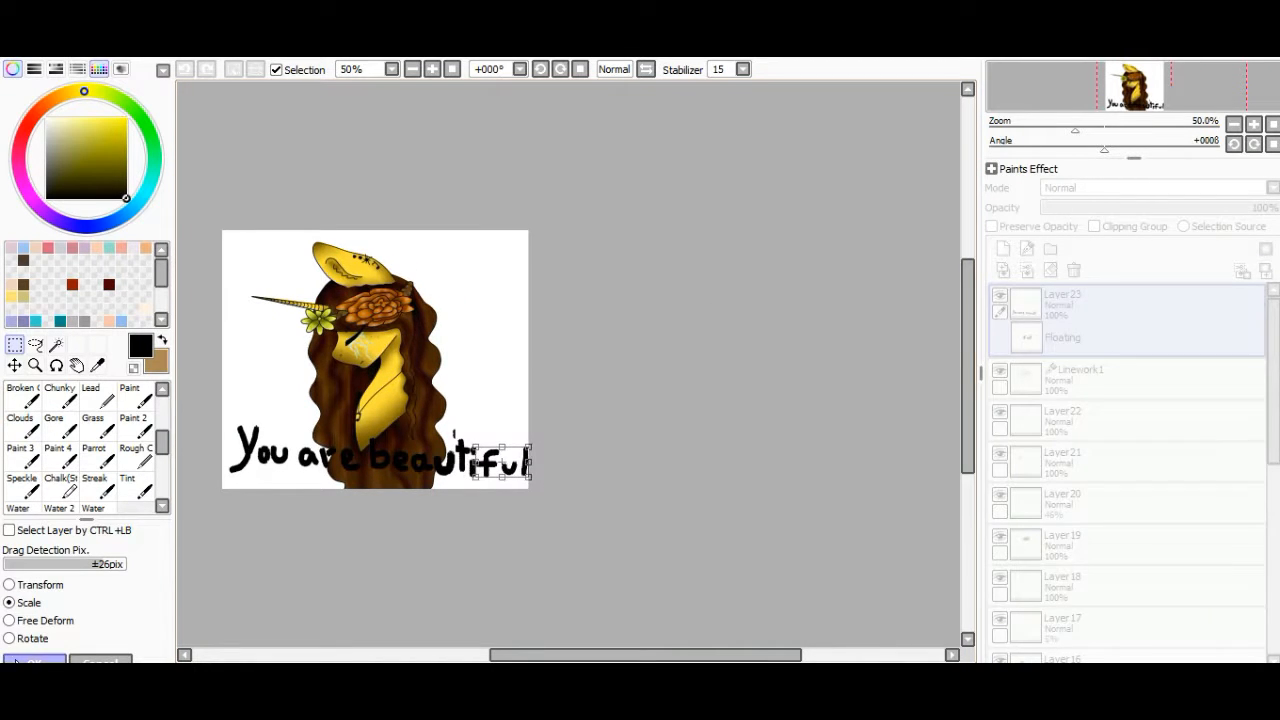
Shrink the 'You are beautiful' lettering to fit across the bottom of the canvas
drag(376, 462, 408, 264)
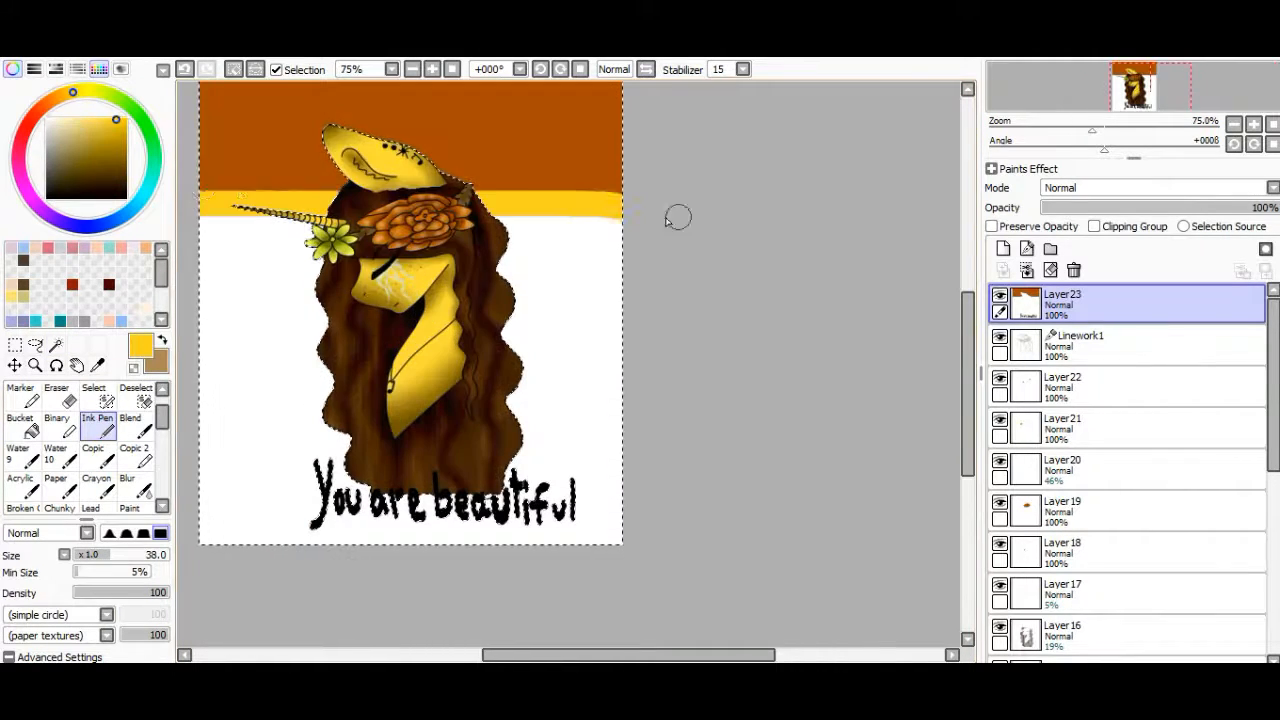
Blend the background into a yellow-orange gradient and sign the lower-left corner
click(128, 482)
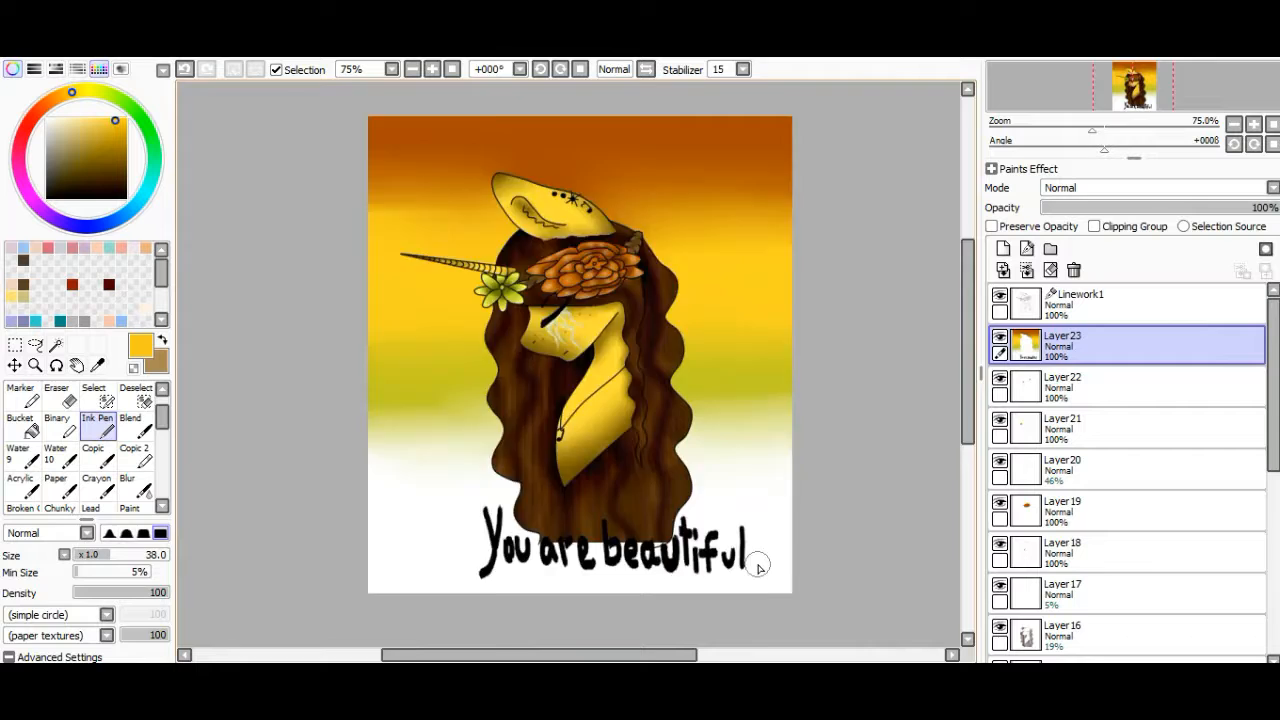
click(14, 344)
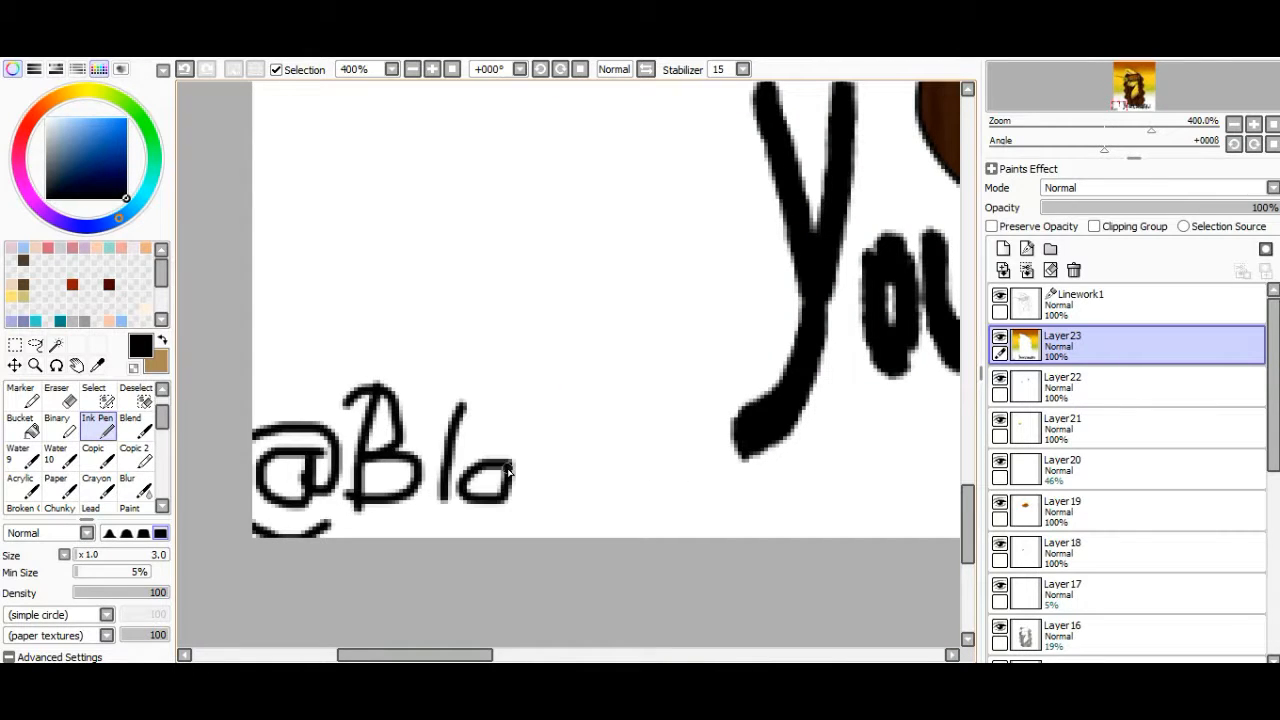
click(16, 344)
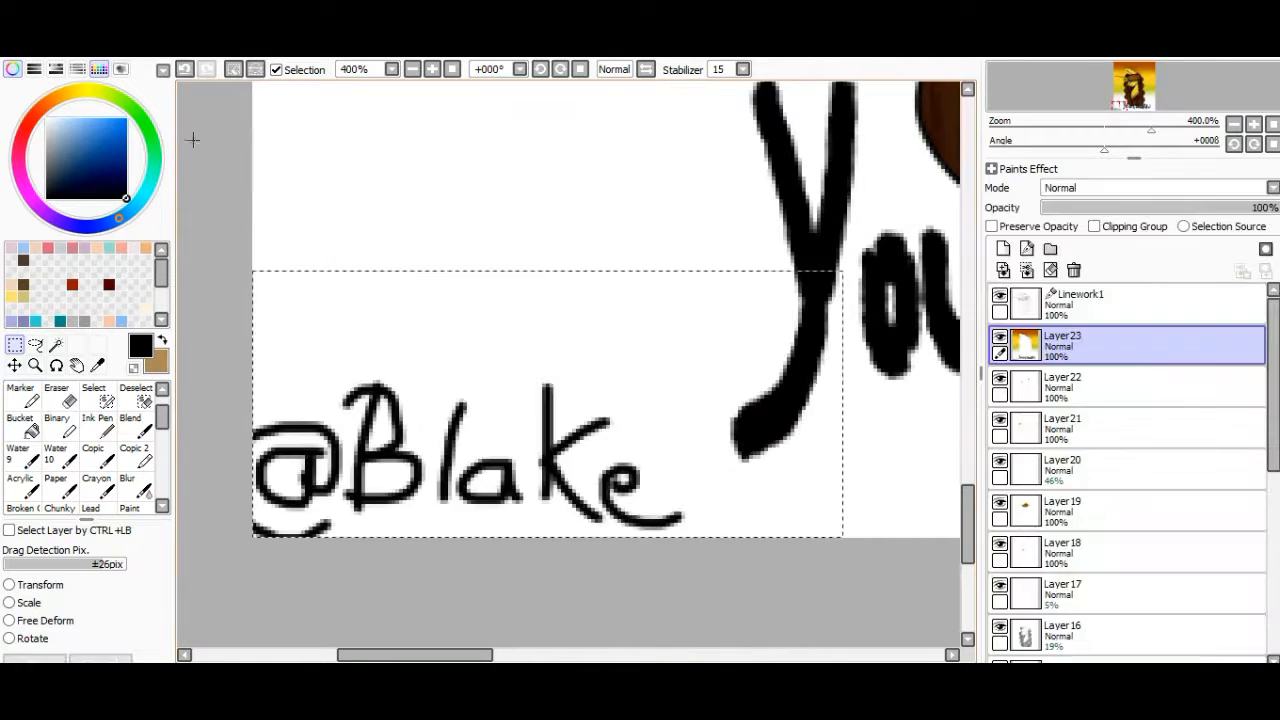